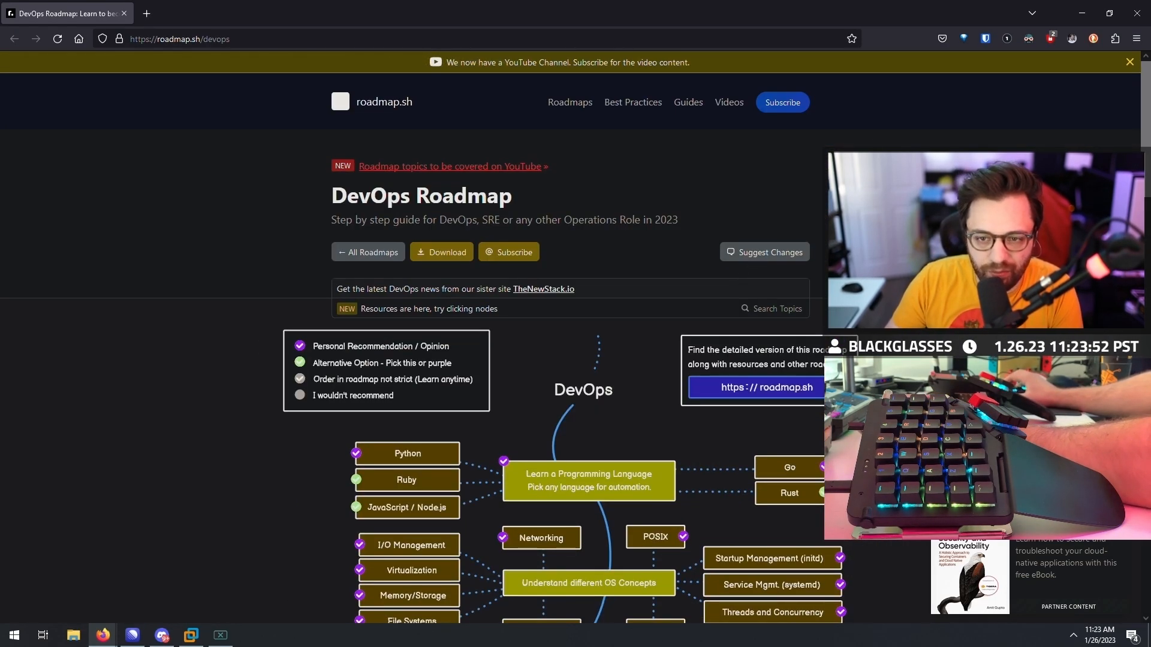
Bring up src/main.rs in Neovim beside the browser's clap derive tutorial and save it
scroll("down", 3)
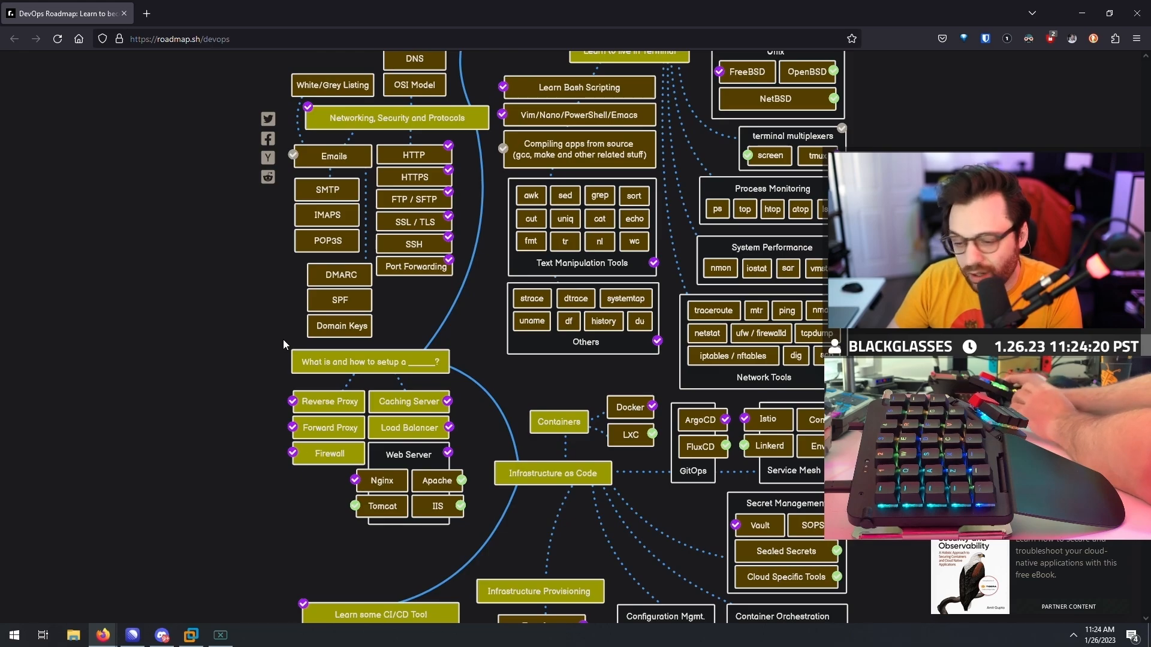
scroll("up", 3)
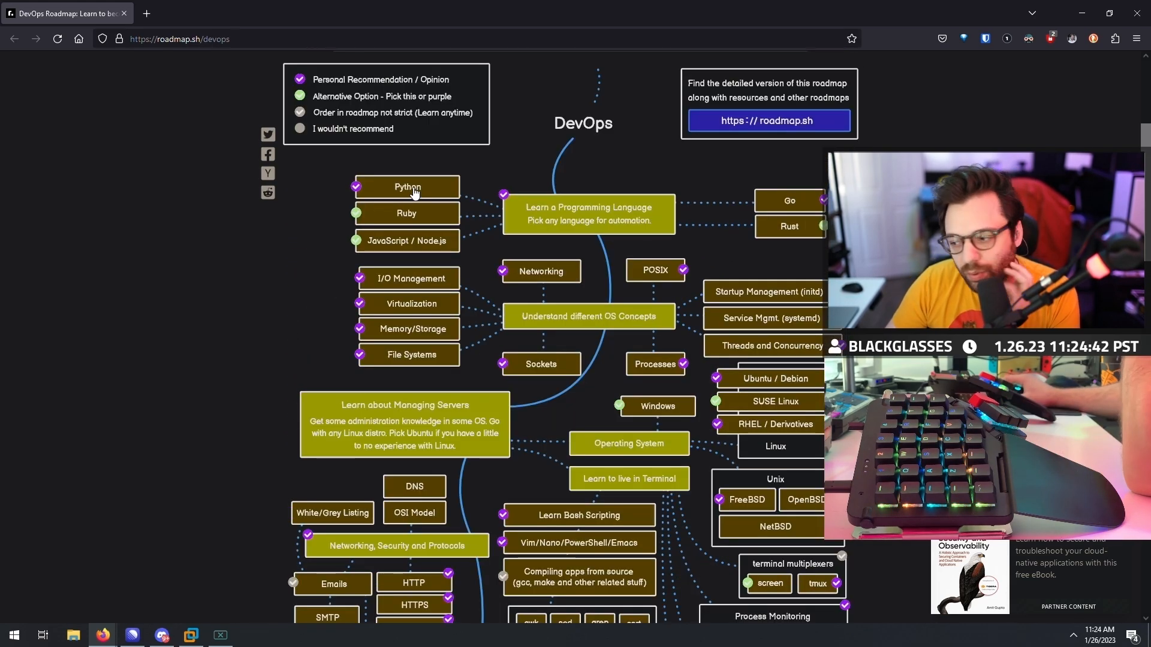
mouse_move(461, 216)
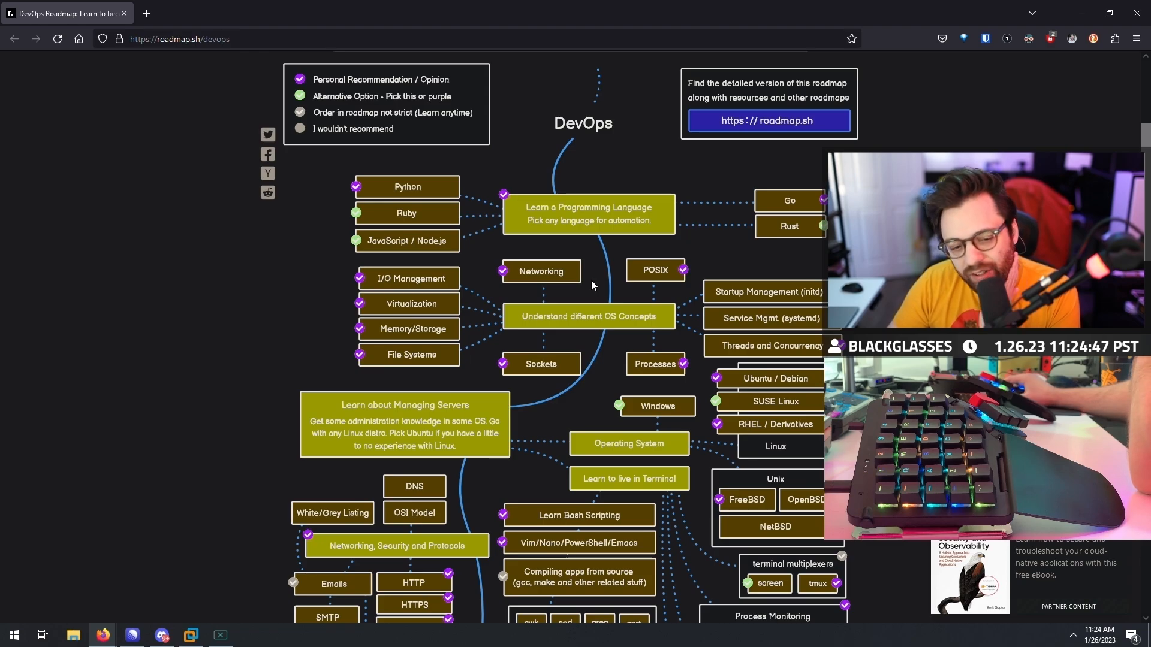
left_click(259, 13)
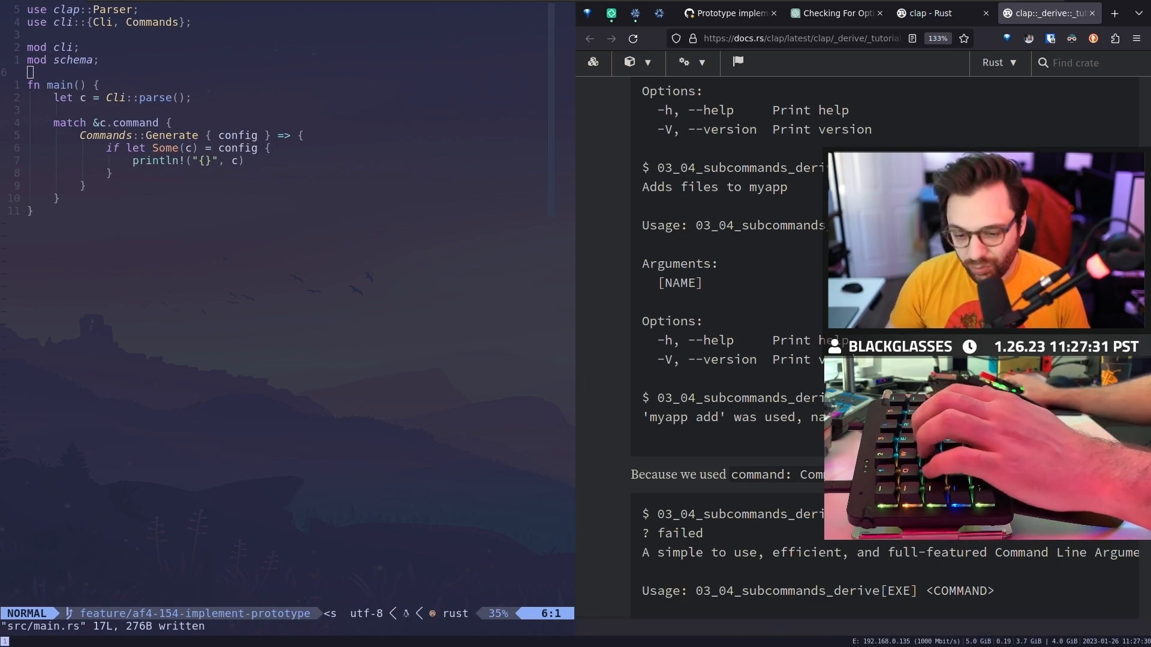
left_click(927, 14)
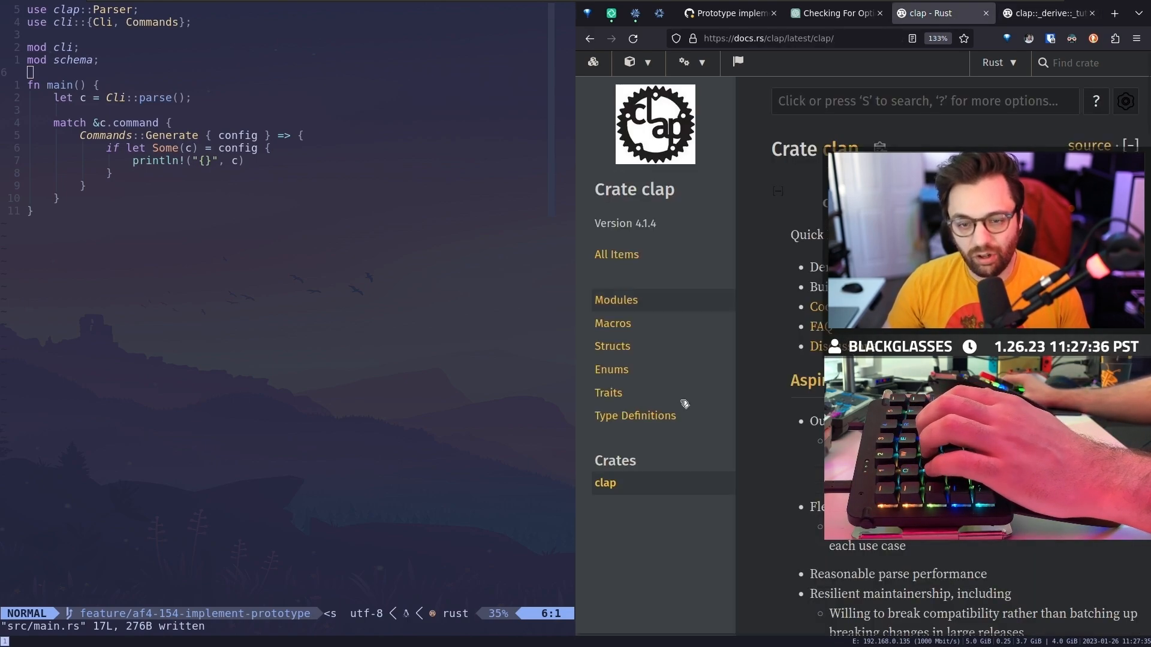
Switch to the docs.rs tab showing the clap crate page
left_click(1046, 12)
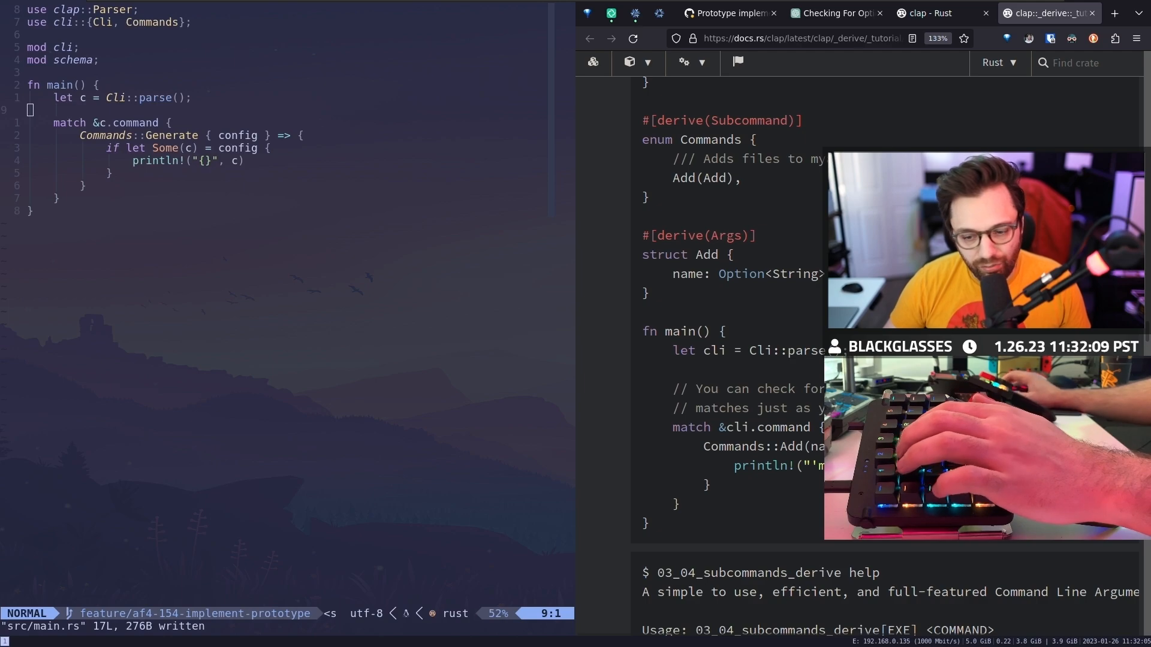
key("G")
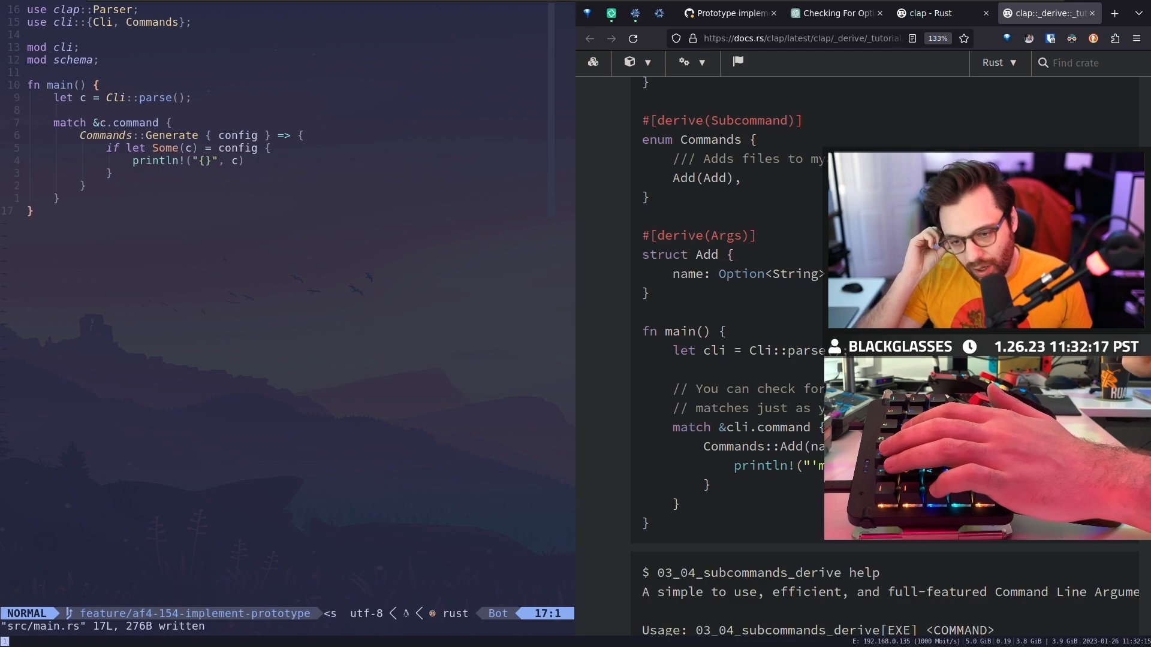
scroll("down", 3)
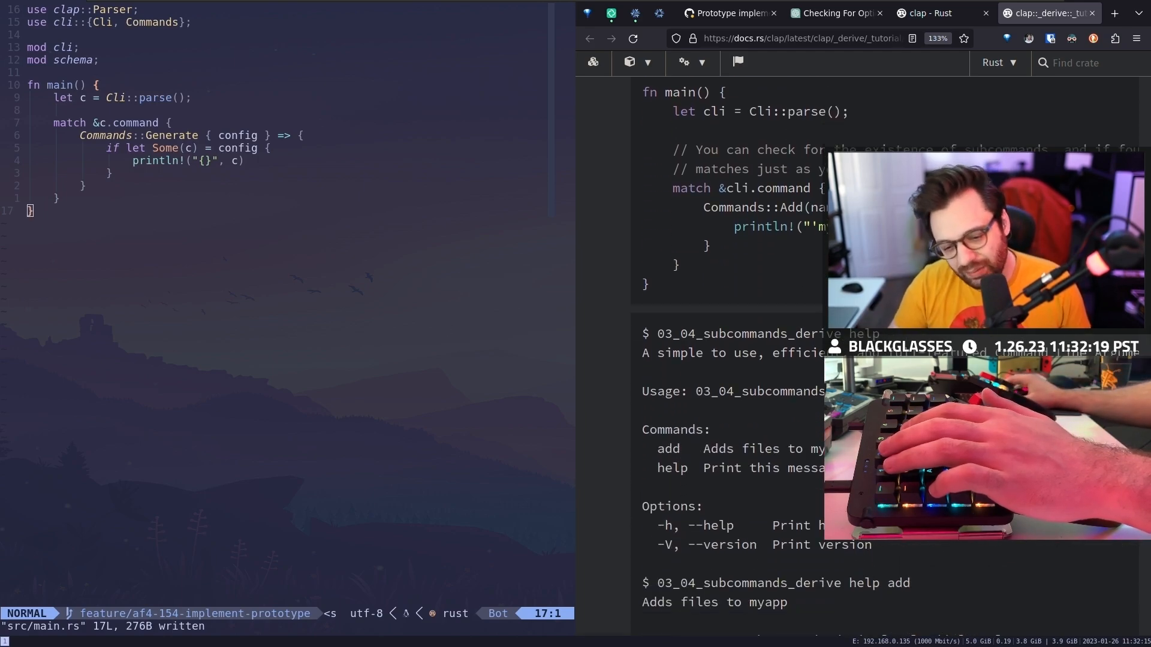
scroll("down", 3)
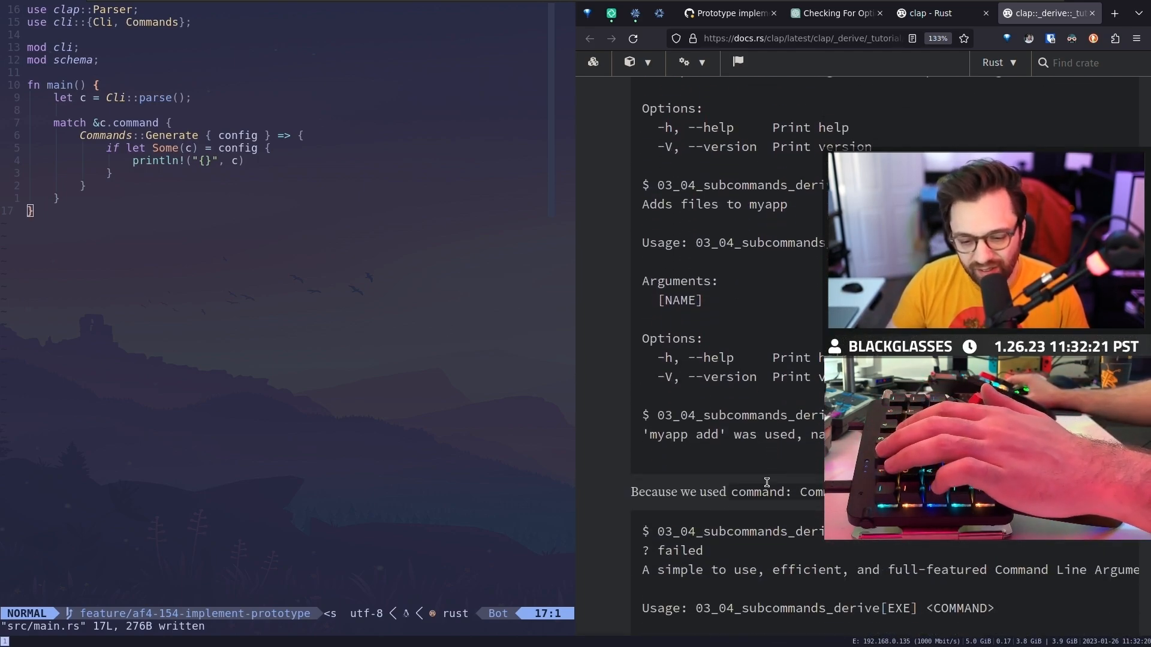
scroll("up", 3)
type("z d")
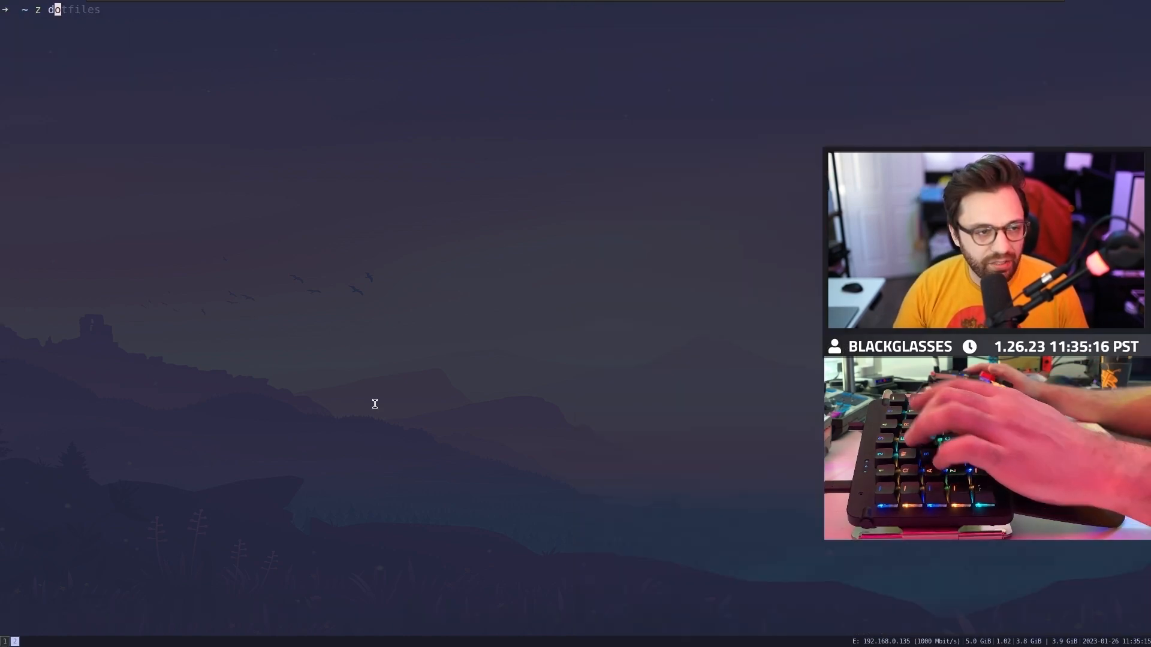
Run the z jump command to land in the repository folder on its main branch
key("Return")
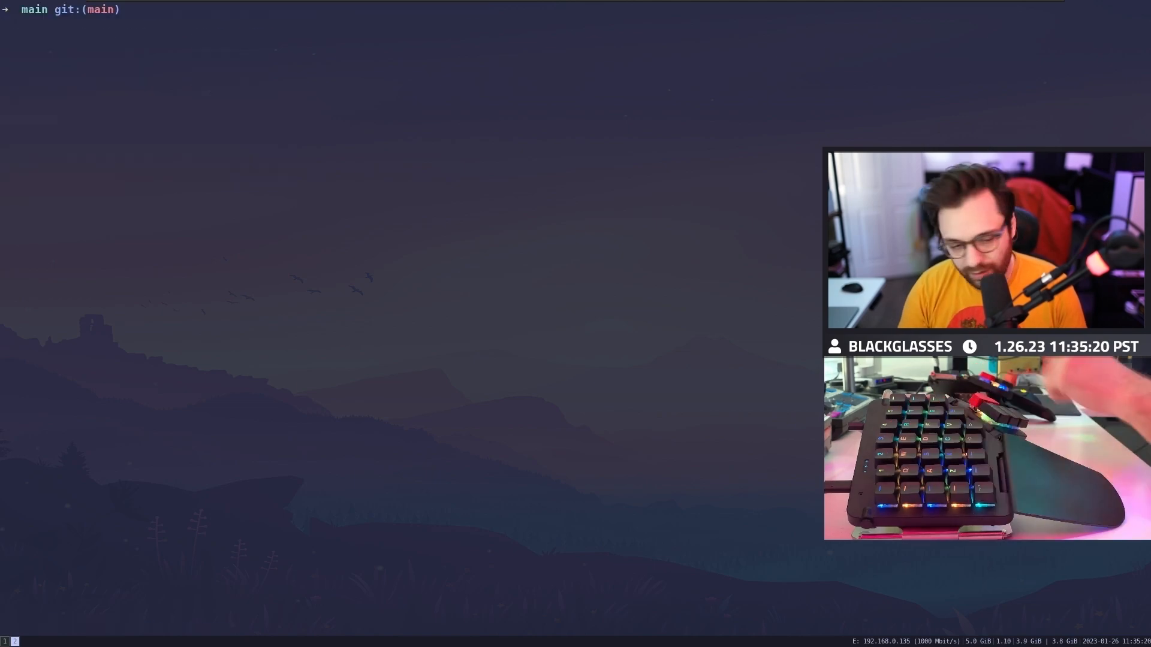